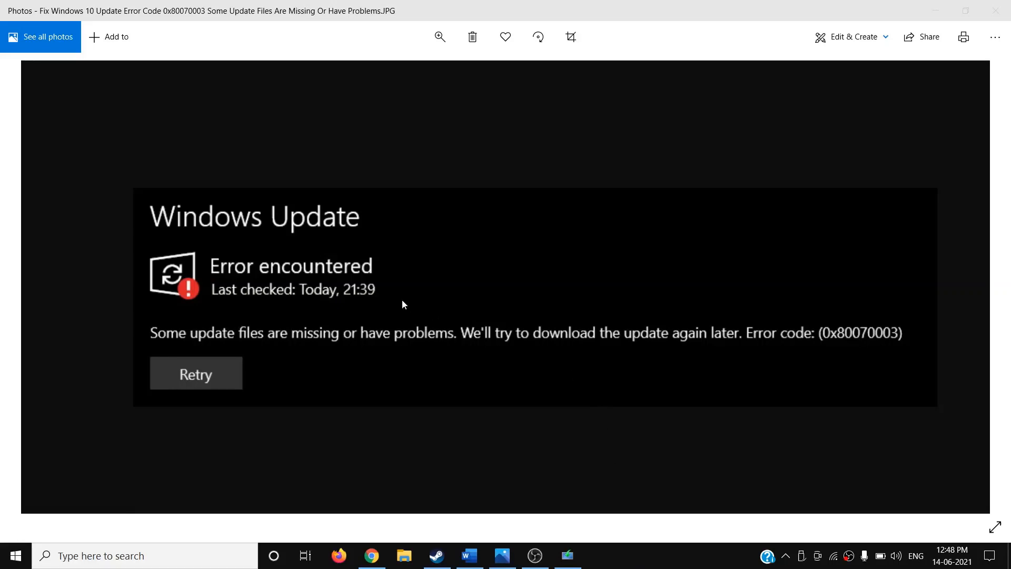
mouse_move(343, 238)
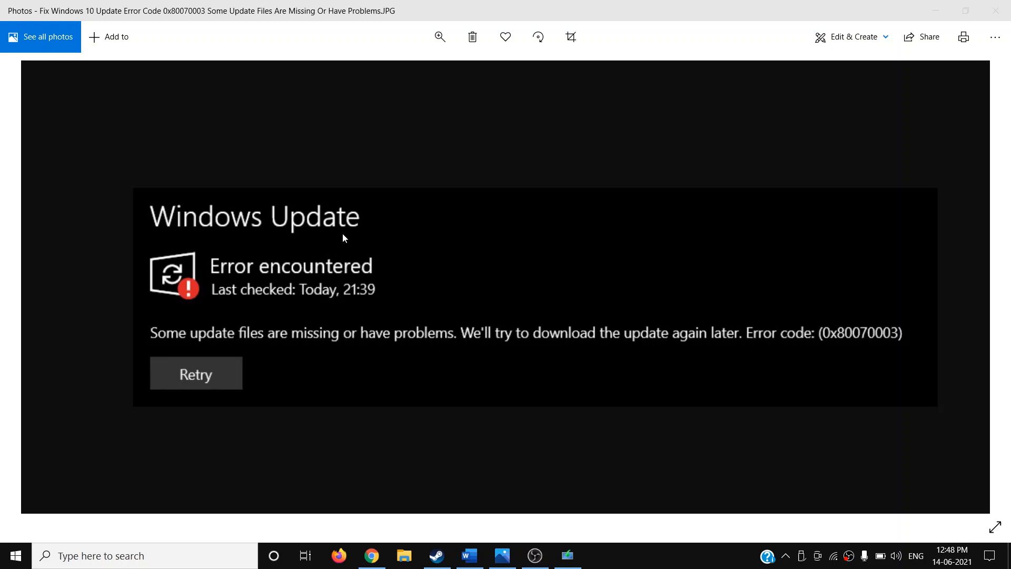
mouse_move(288, 348)
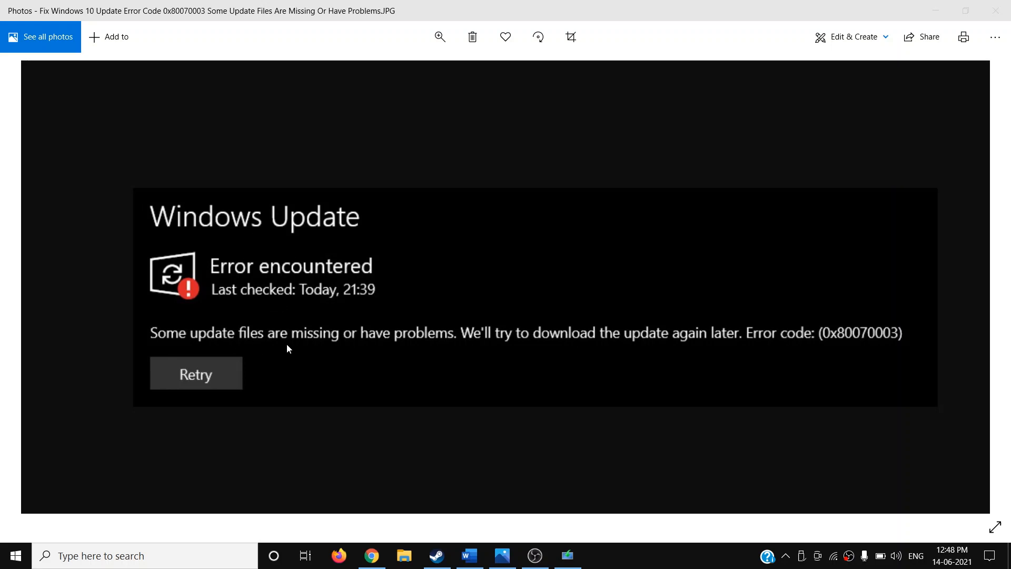
mouse_move(498, 349)
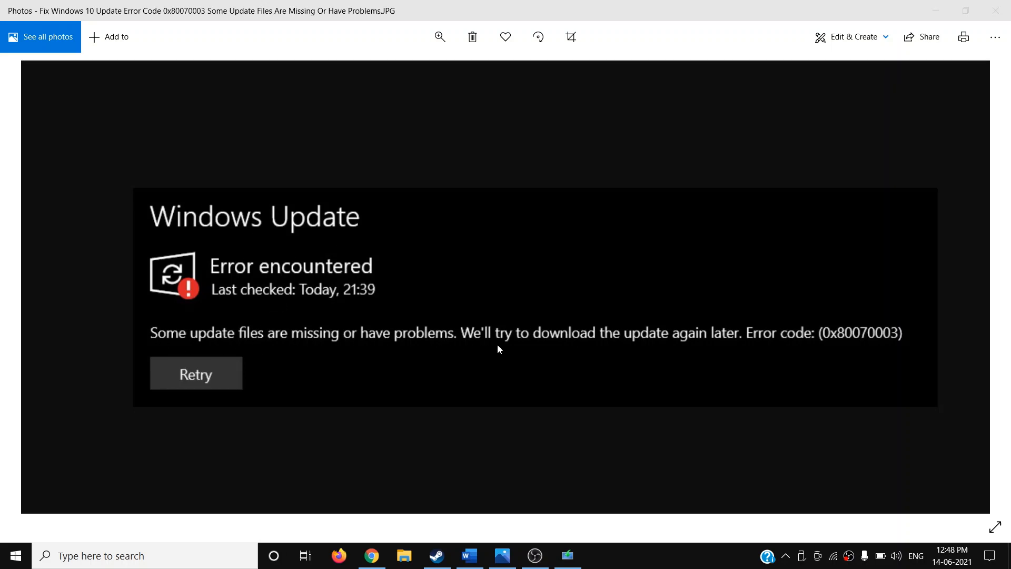
mouse_move(730, 349)
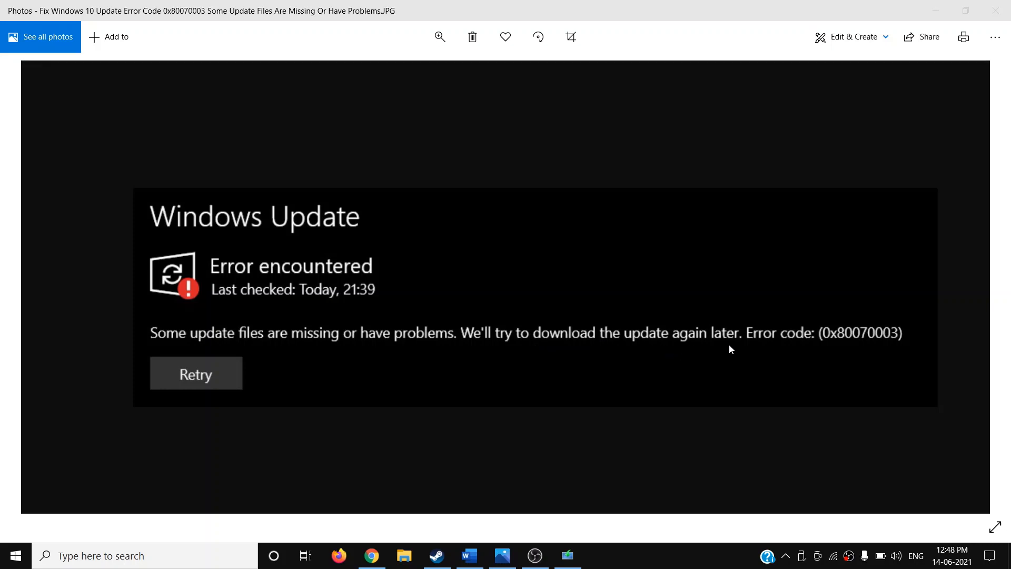
mouse_move(848, 346)
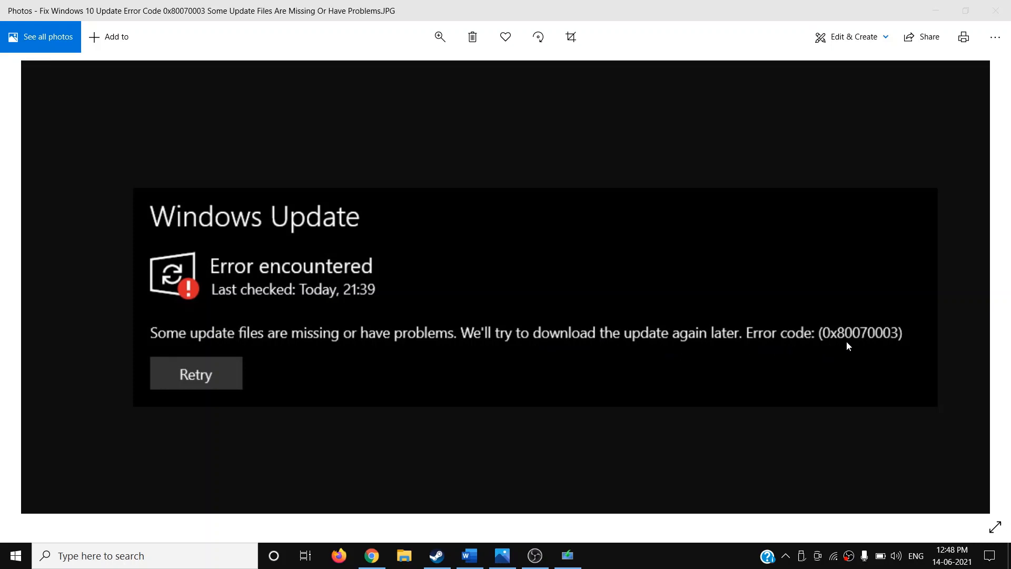
mouse_move(894, 342)
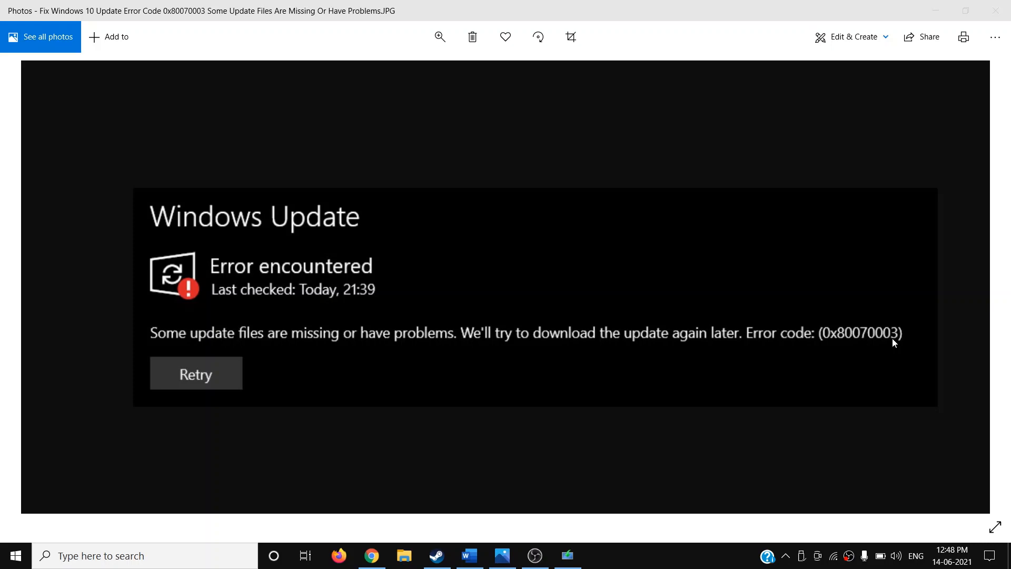
mouse_move(769, 300)
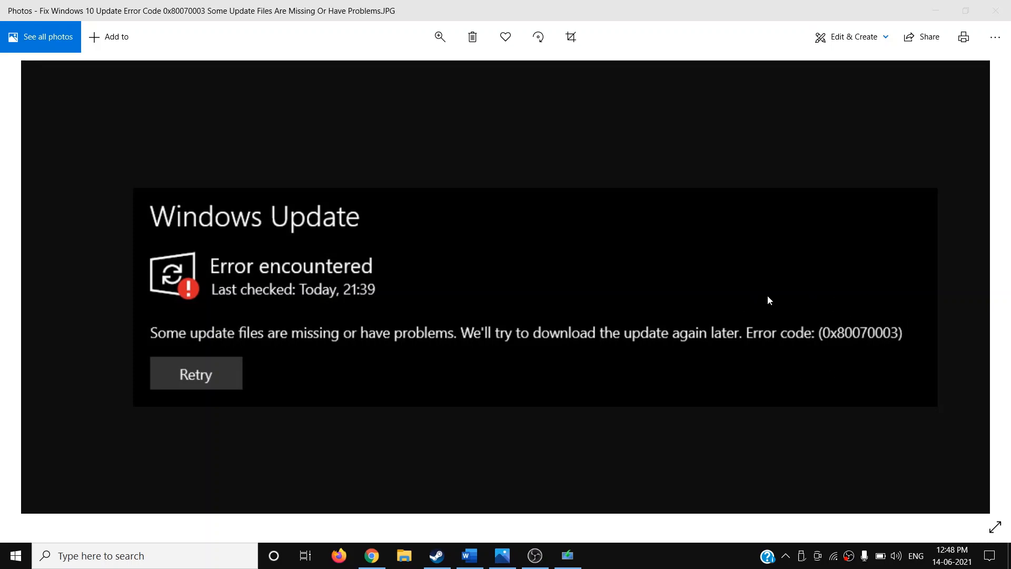
mouse_move(703, 350)
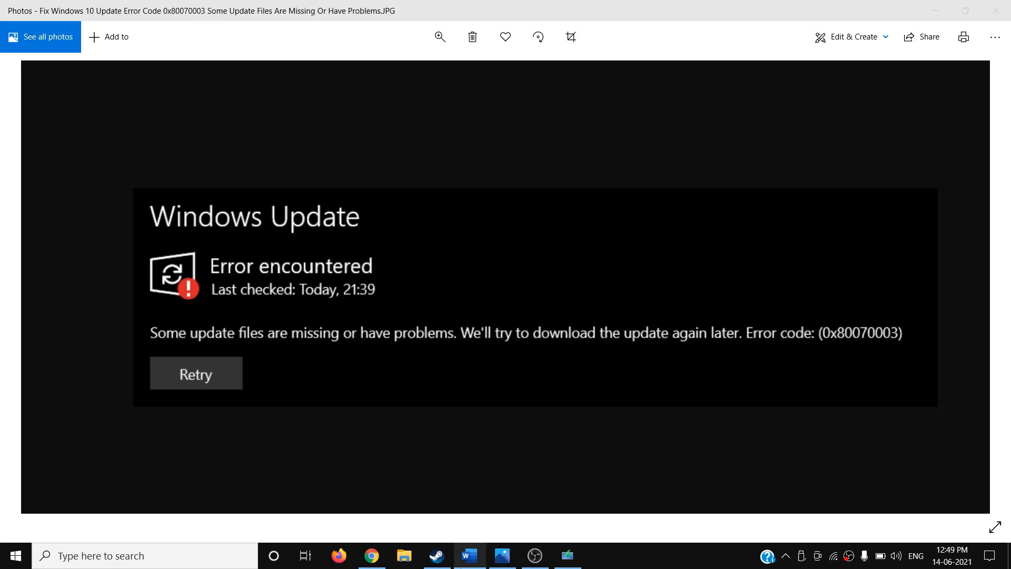
Step: Bring the Word fix guide forward and select the Step 1 troubleshooter heading
click(469, 555)
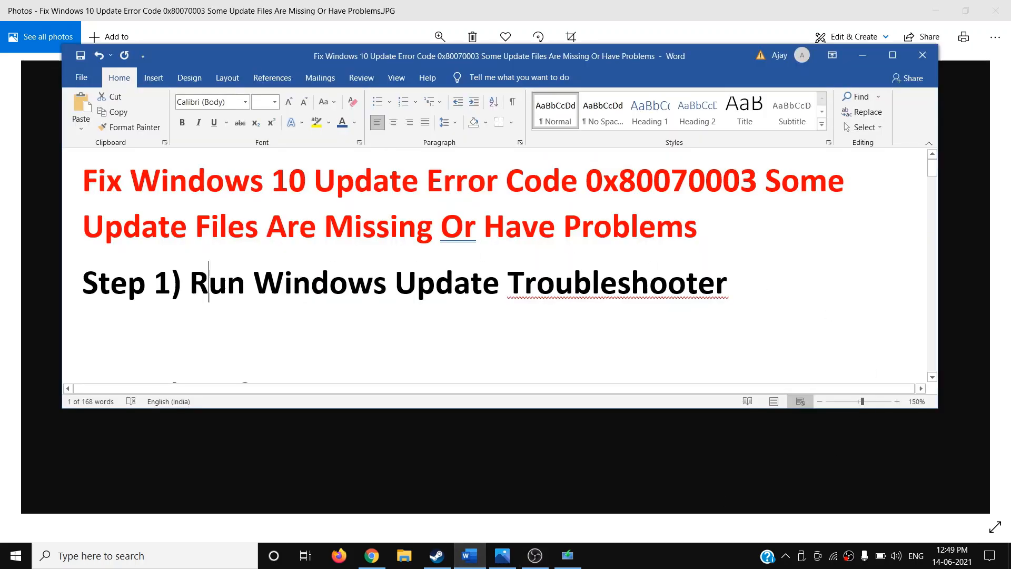
drag(190, 282, 729, 282)
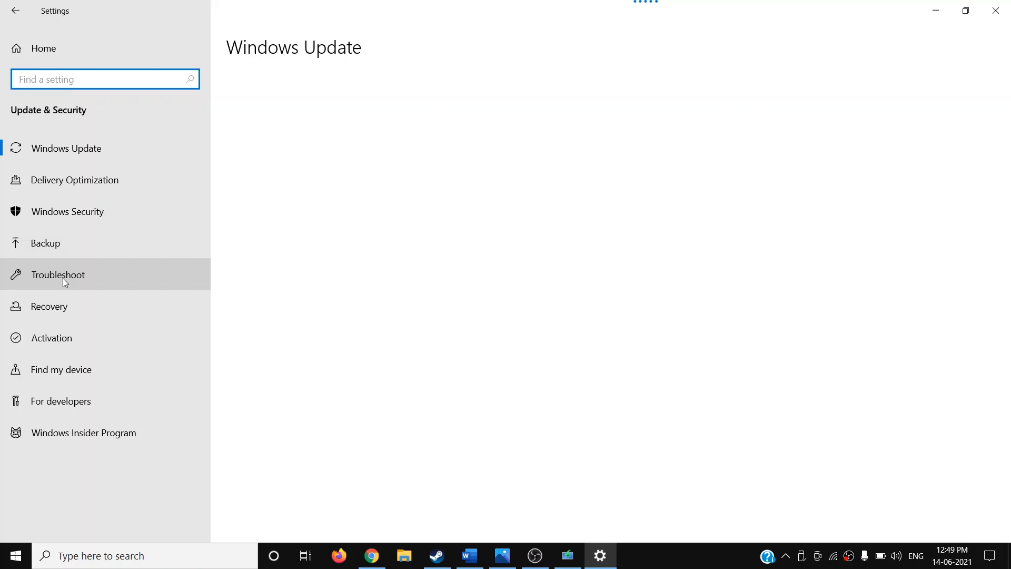
Step: Run the Windows Update troubleshooter from Additional troubleshooters, then return to the Word guide
click(58, 274)
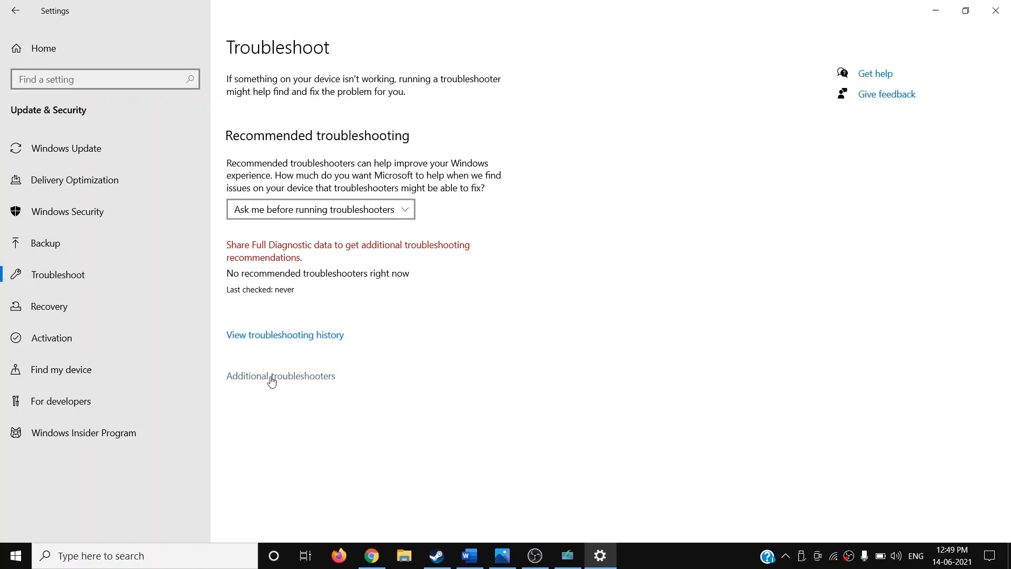
click(280, 375)
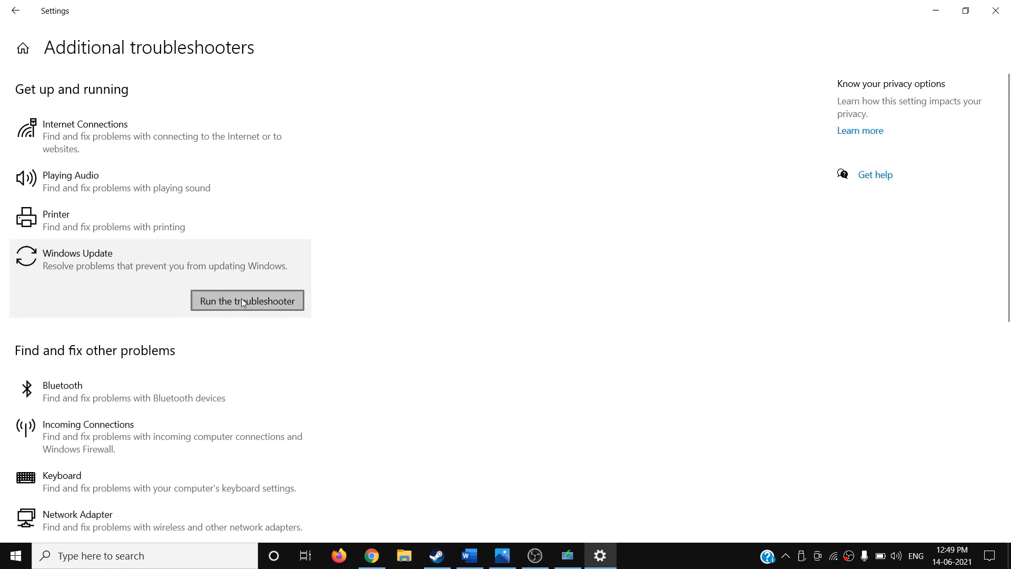
click(247, 300)
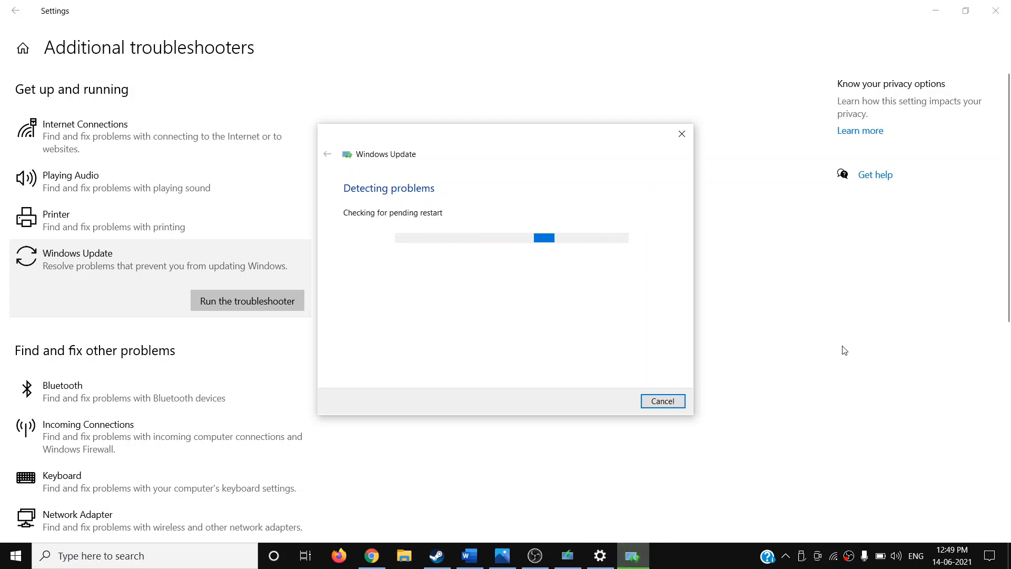
mouse_move(791, 369)
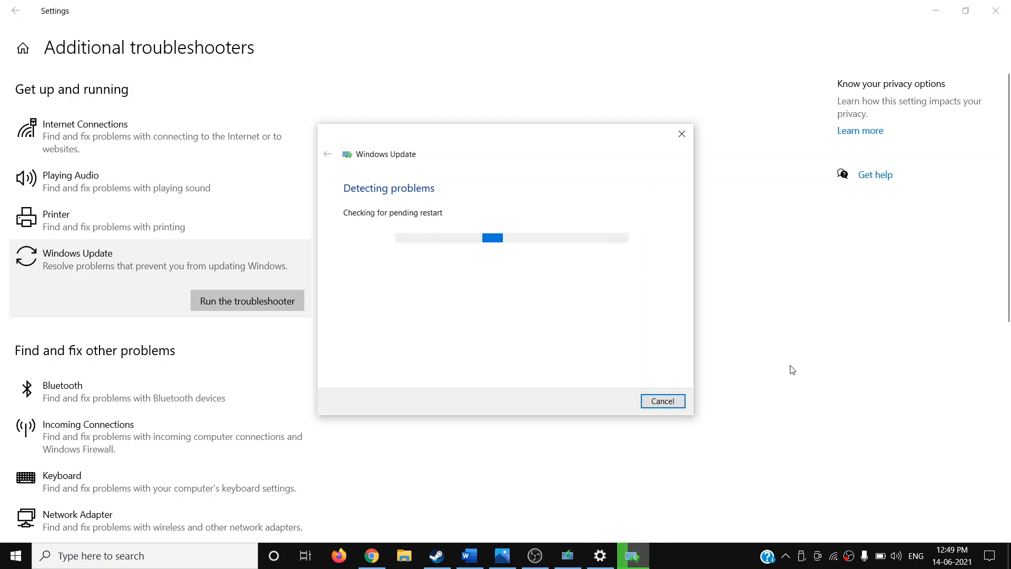
click(469, 555)
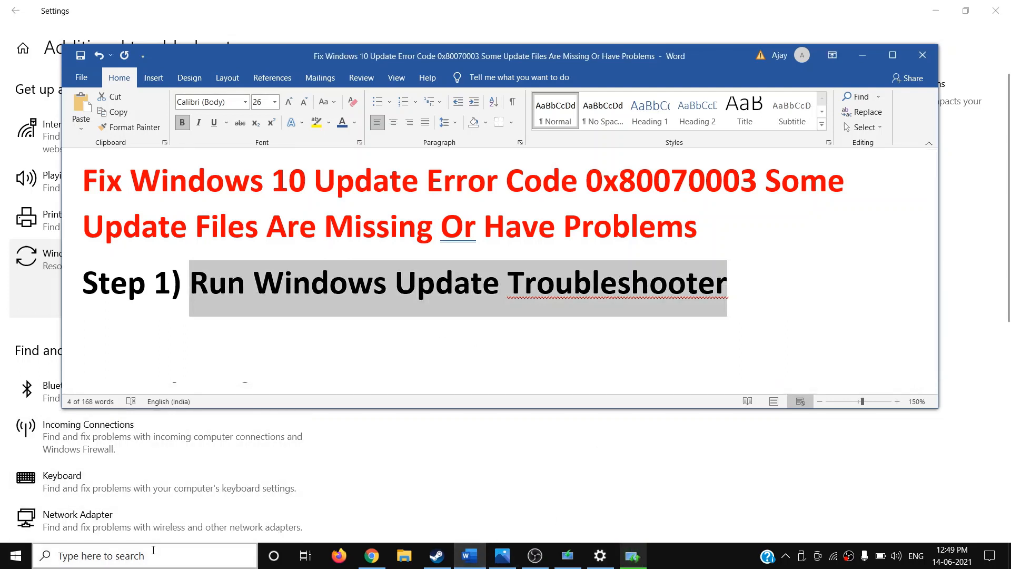
Step: Open Notepad and paste the guide's repair commands, SC config trustedinstaller through net start bits
text(notepad)
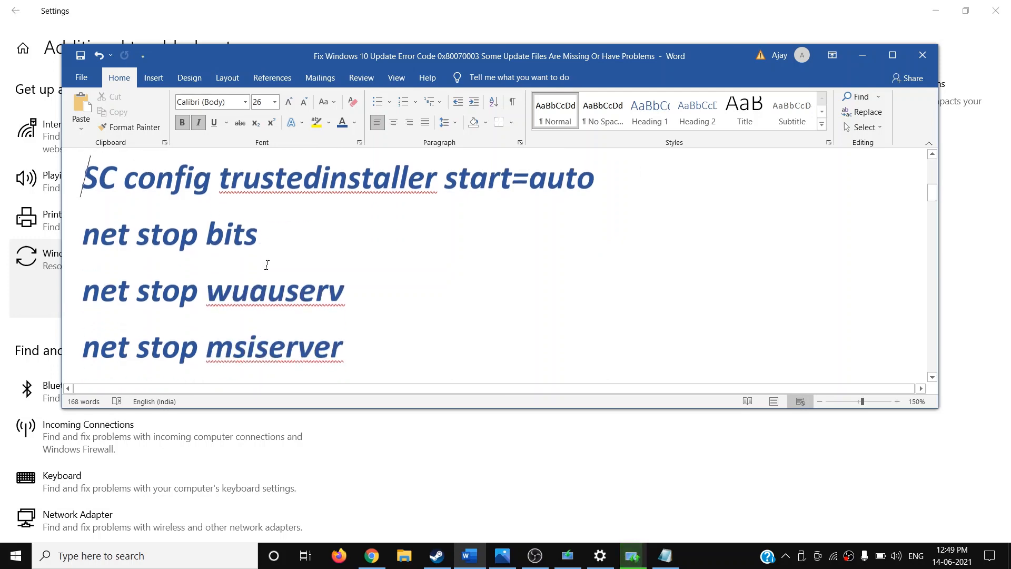
scroll(down, 3)
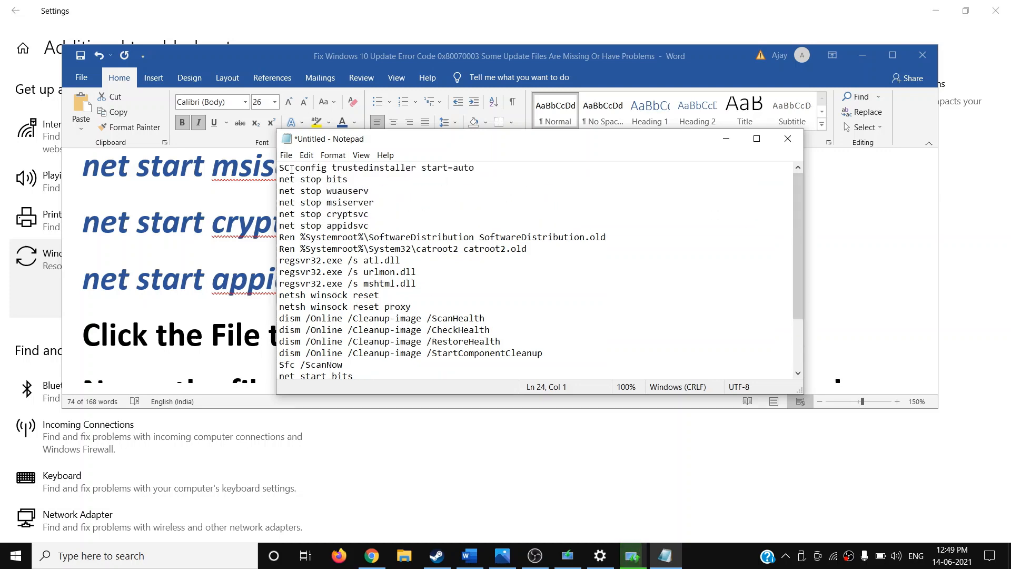
Step: Open Notepad's Save As dialog from the File menu
click(285, 154)
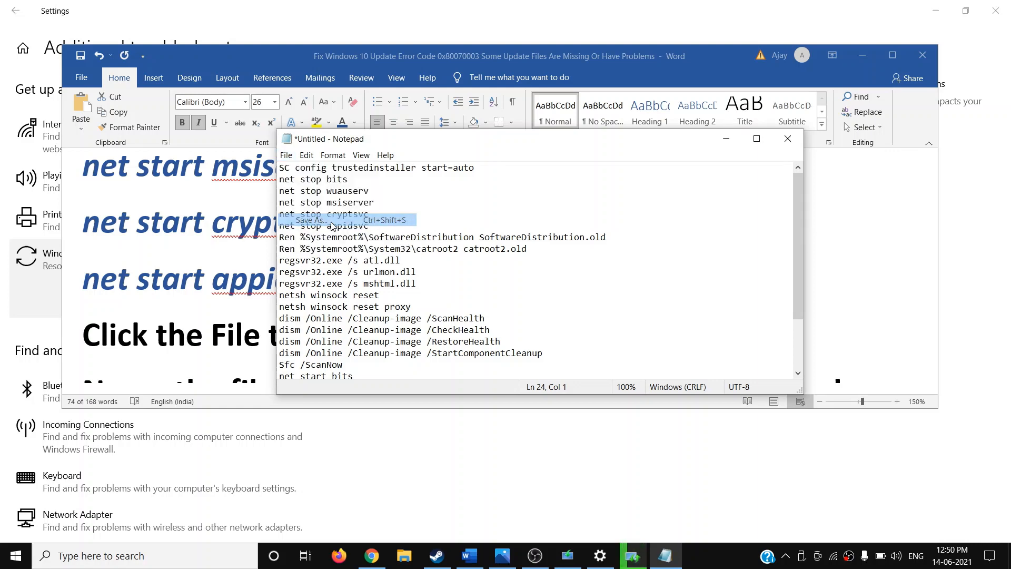
click(309, 219)
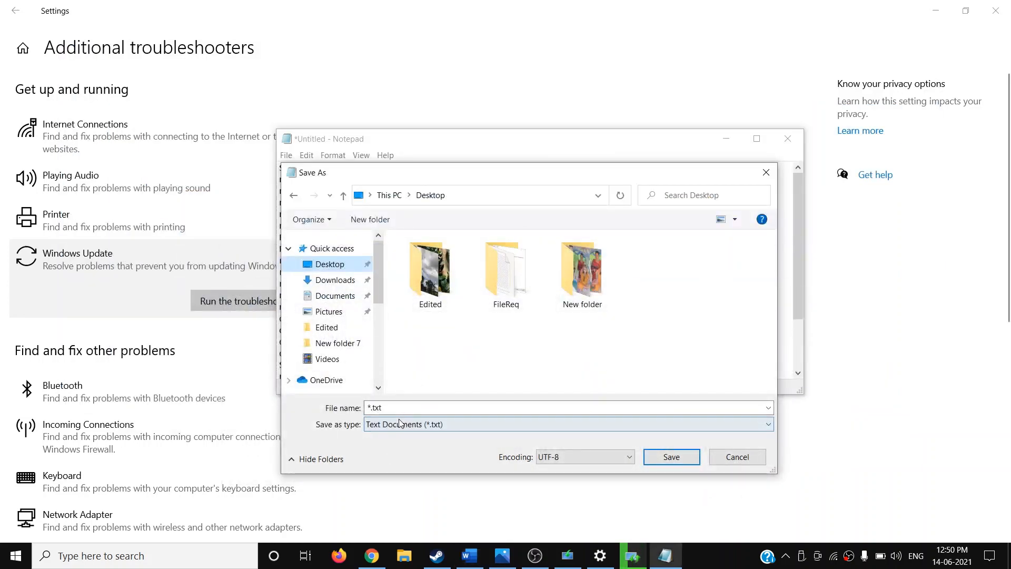
Step: Save the command list to the Desktop as Wufix.bat with type All Files
text(Wufix.bat)
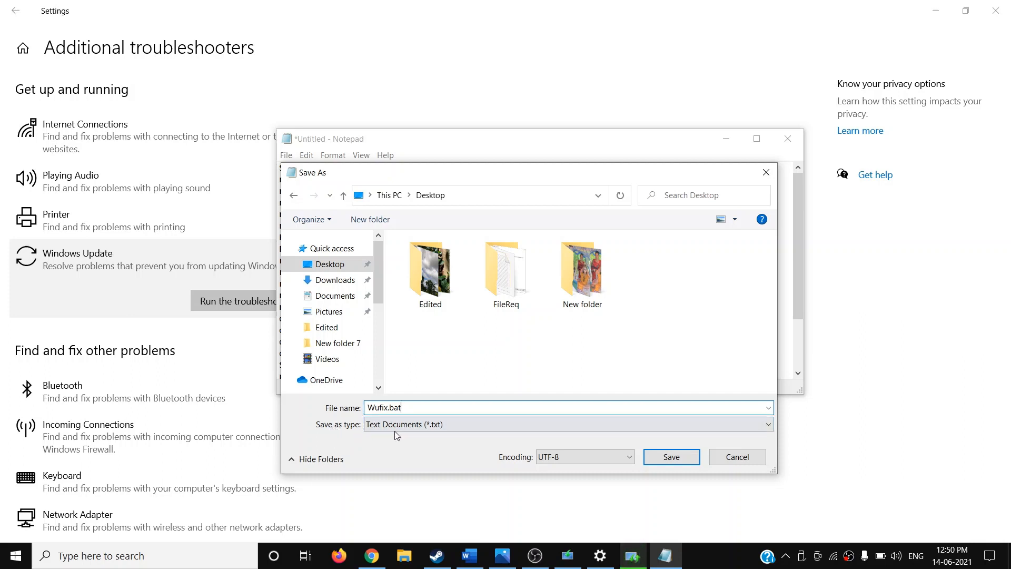
click(568, 424)
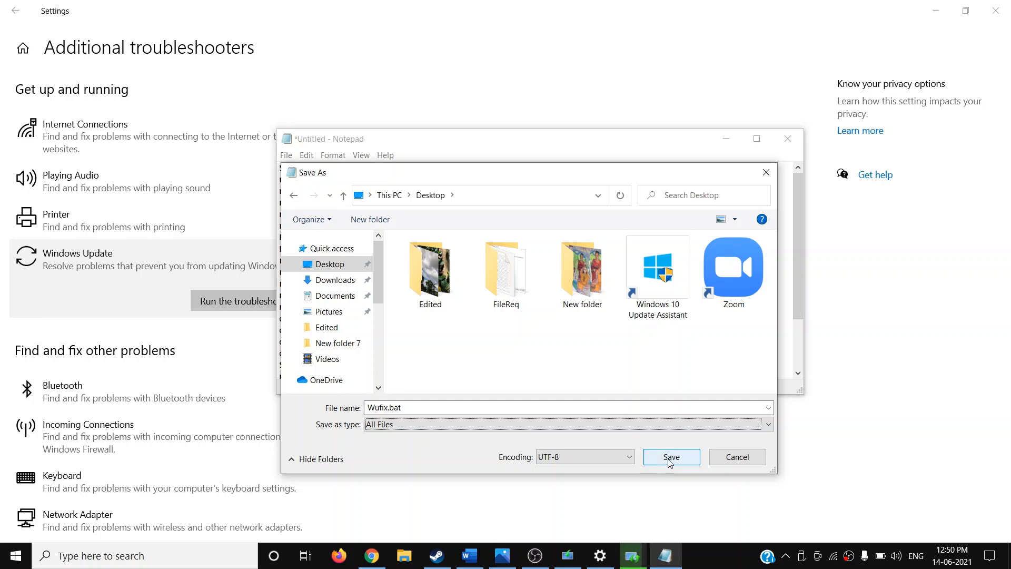
click(670, 456)
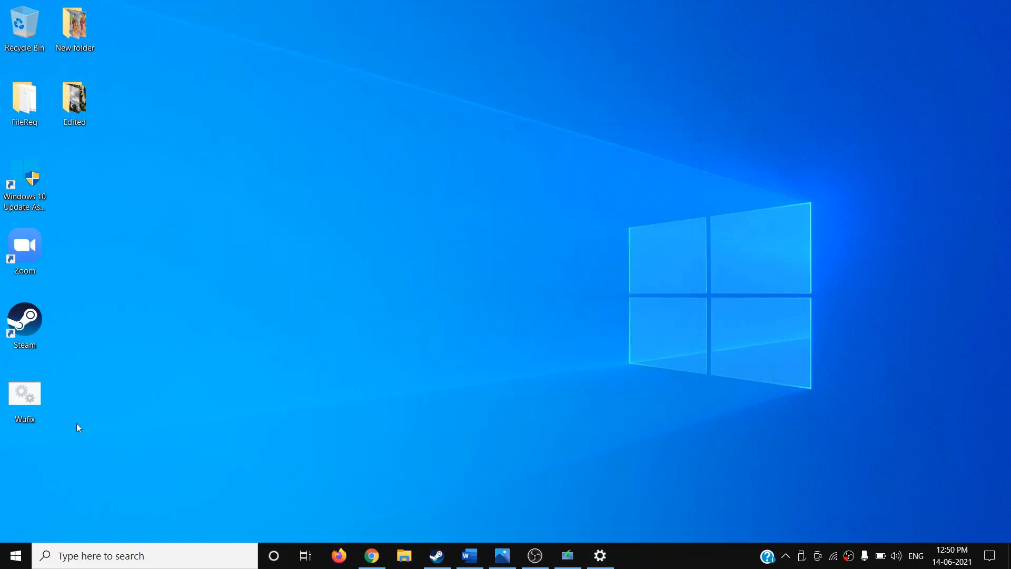
Step: Run the desktop Wufix.bat script as administrator
drag(24, 393, 225, 177)
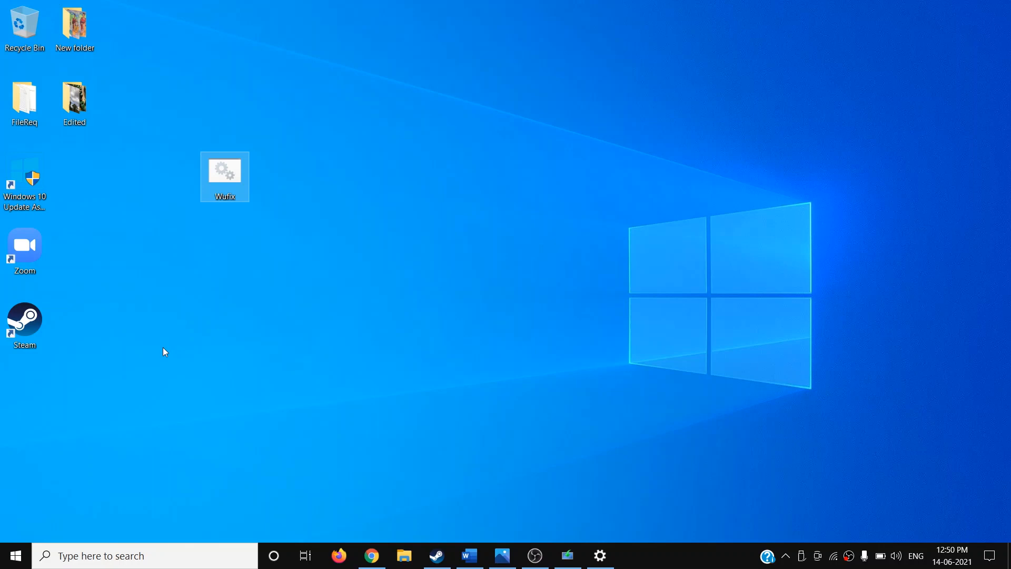
right_click(224, 176)
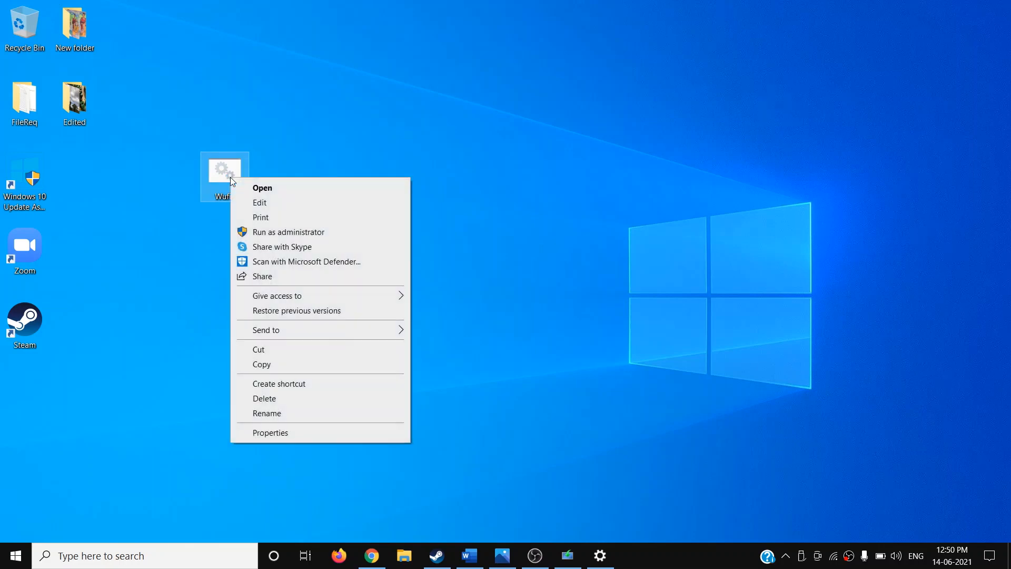
mouse_move(288, 233)
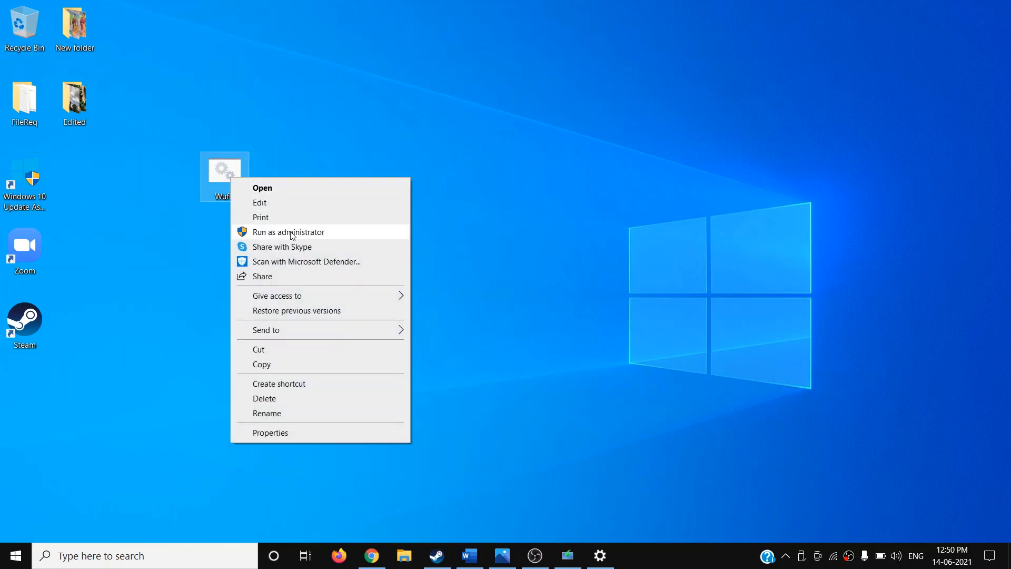
click(289, 231)
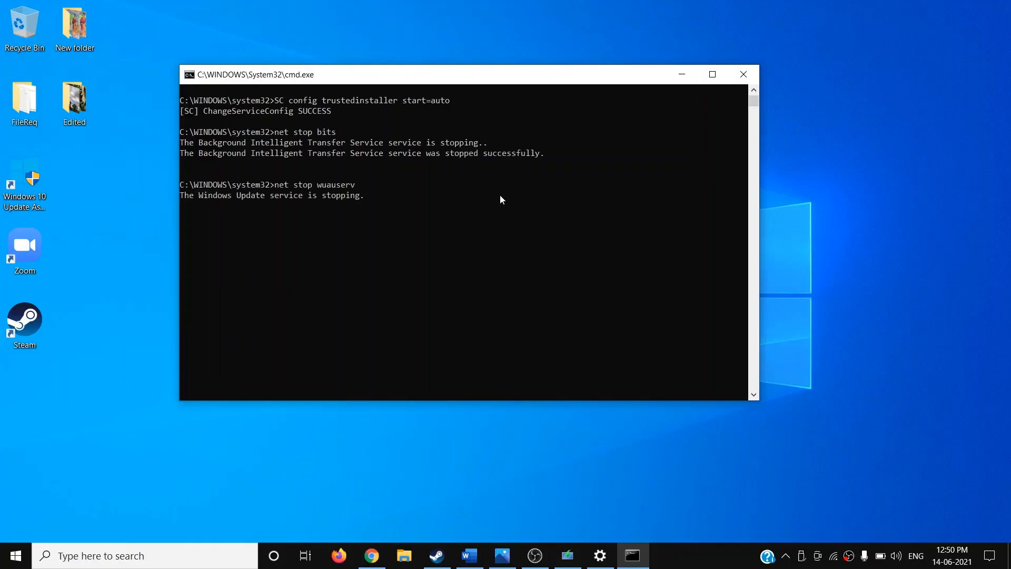
Step: Let the elevated script stop cryptsvc, reset Winsock and start the DISM ScanHealth scan
text(net stop cryptsvc)
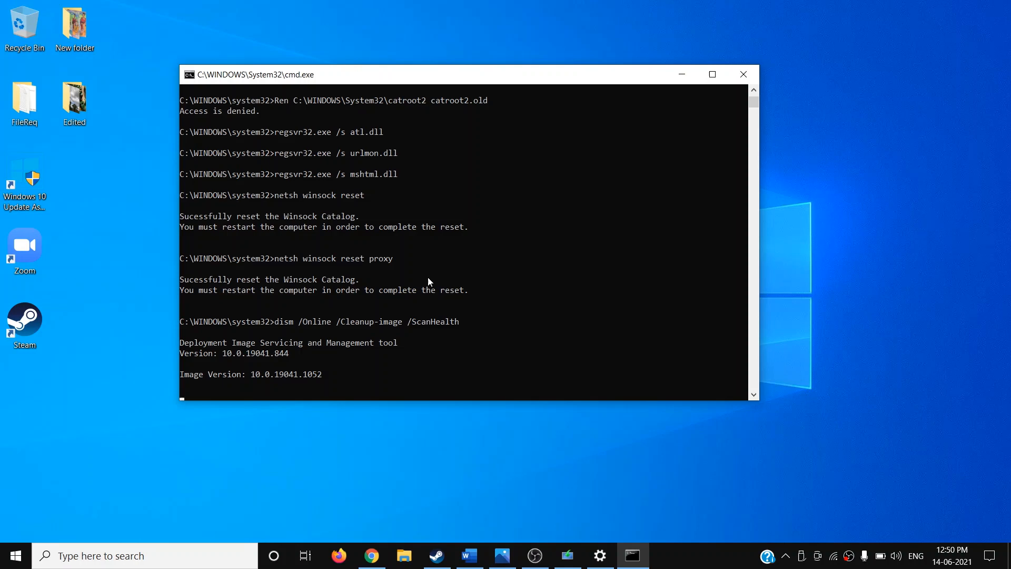
mouse_move(334, 326)
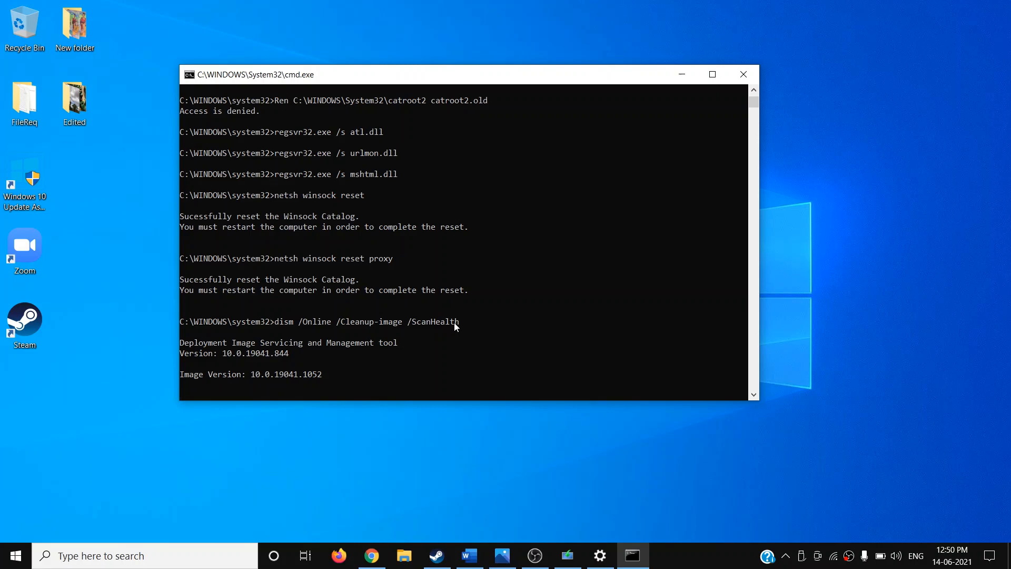
mouse_move(315, 333)
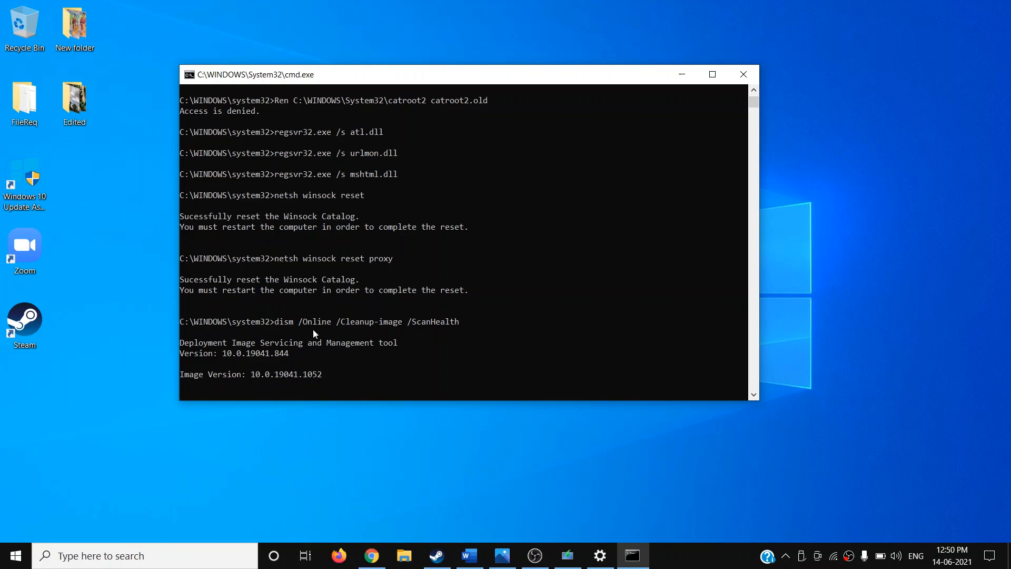
mouse_move(293, 335)
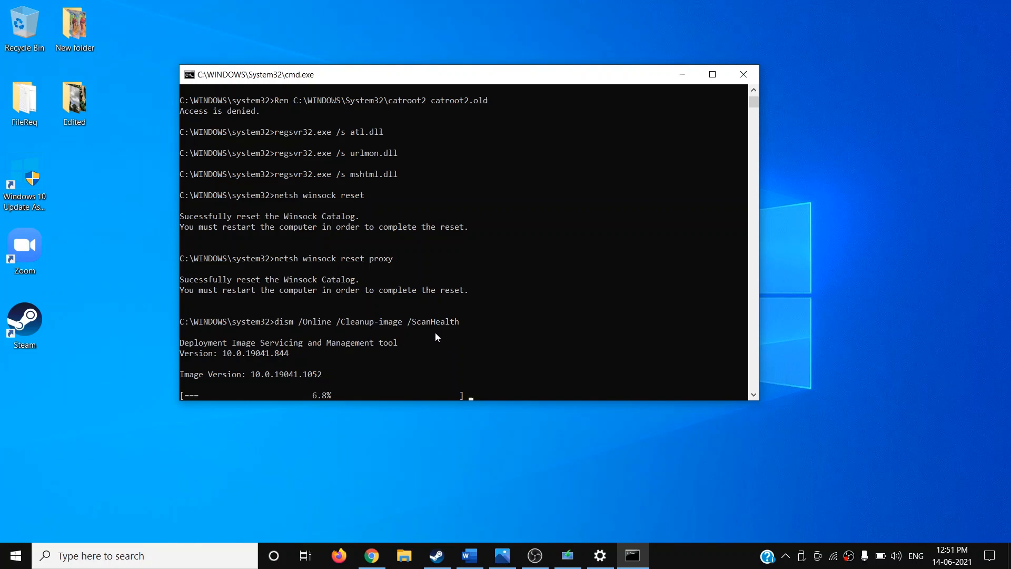
mouse_move(538, 389)
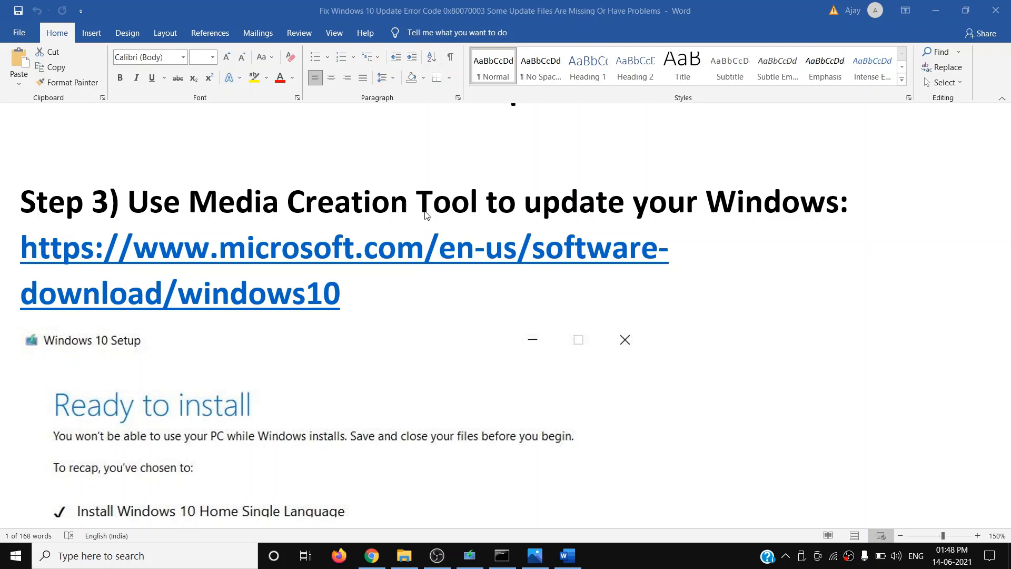
mouse_move(348, 305)
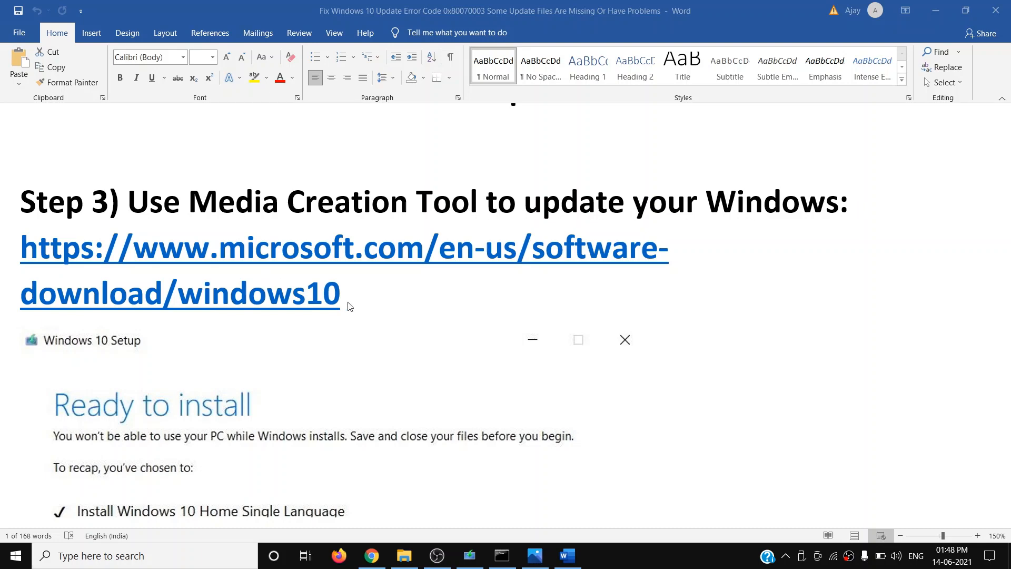
Step: Open the Step 3 link to Microsoft's Windows 10 download page in Chrome
right_click(291, 306)
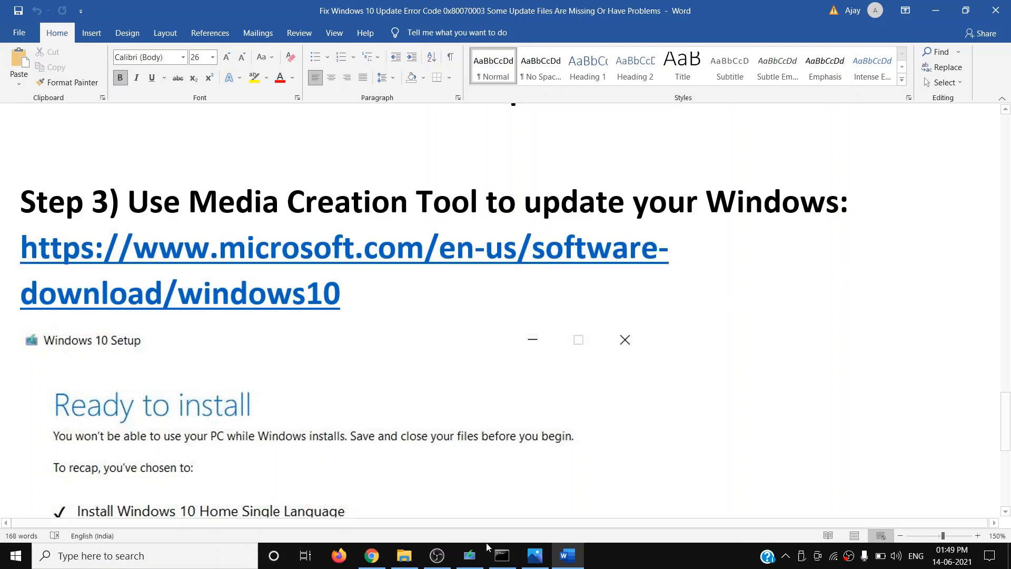
click(370, 555)
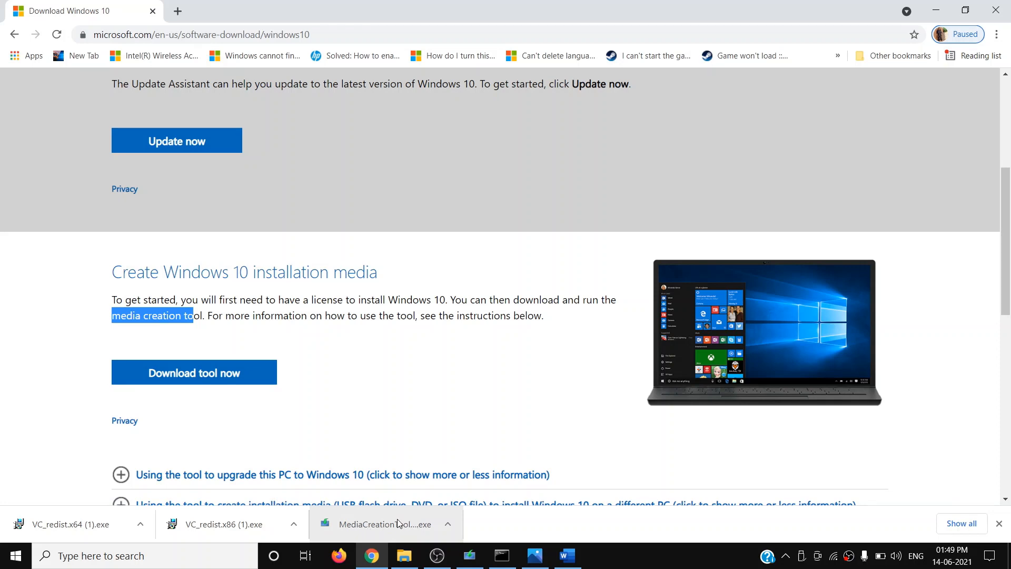
Step: Launch the Media Creation Tool, accept the license, and choose Upgrade this PC now
click(379, 524)
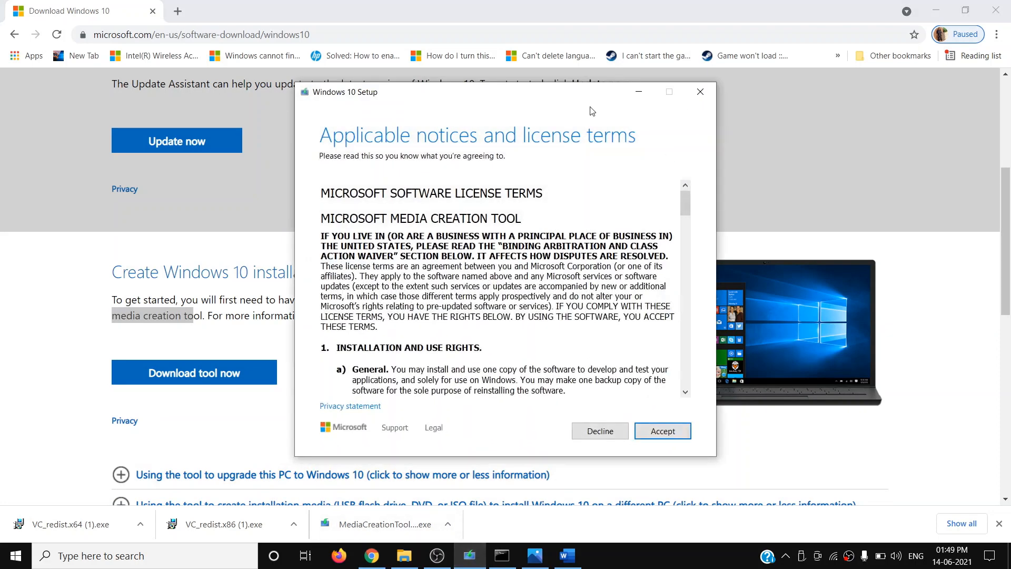
click(661, 430)
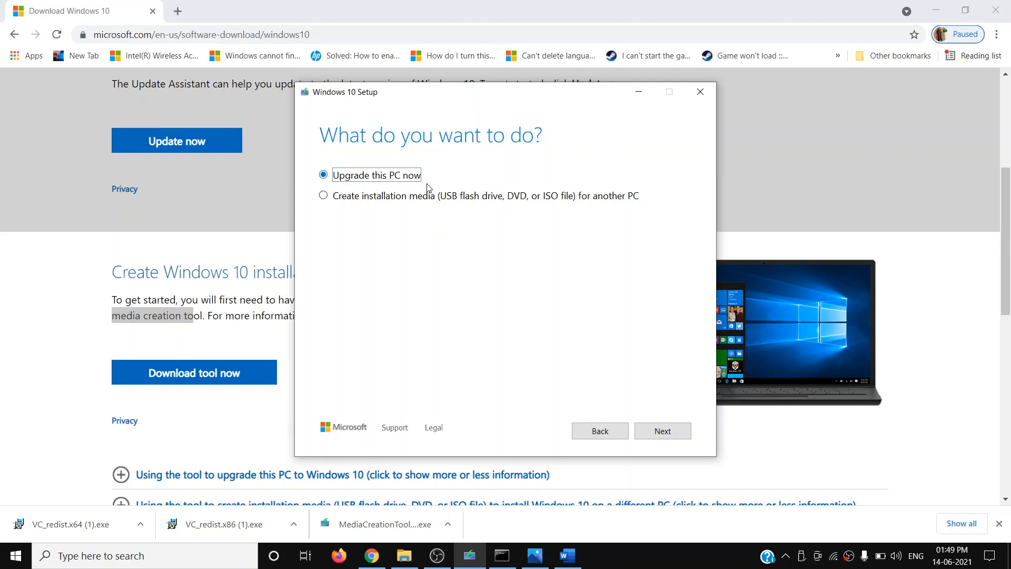
click(661, 431)
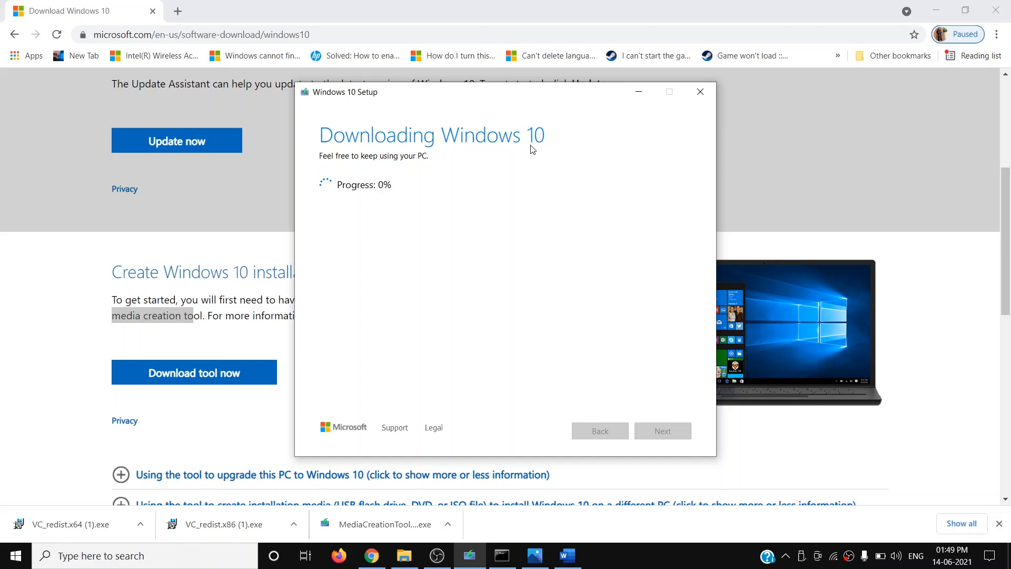
mouse_move(322, 170)
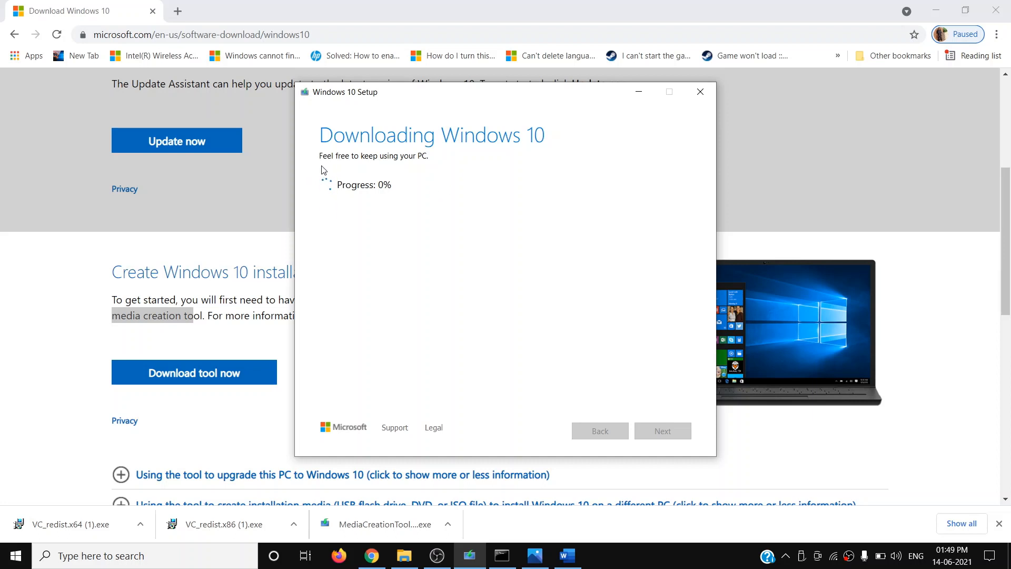
mouse_move(443, 172)
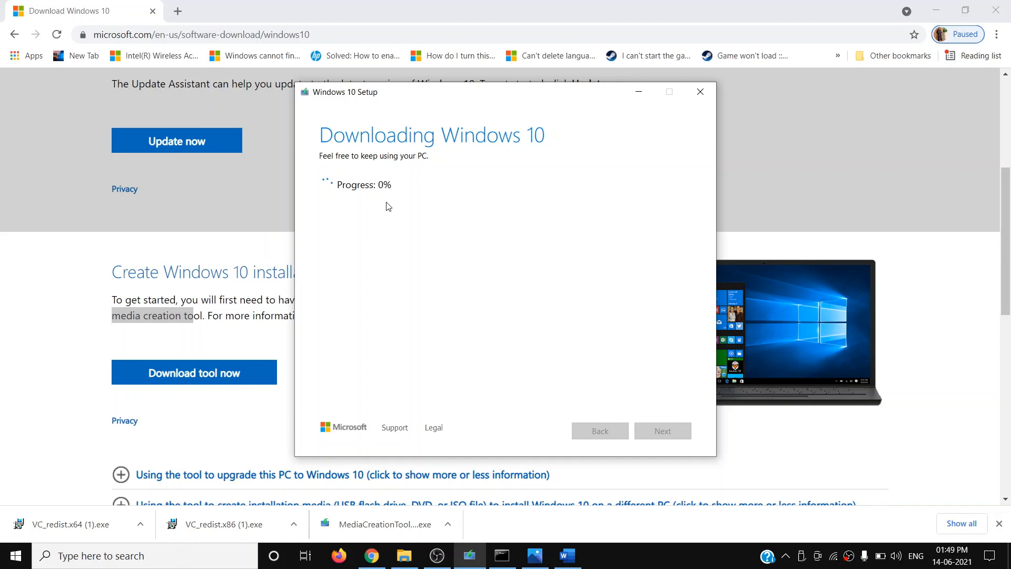
mouse_move(558, 543)
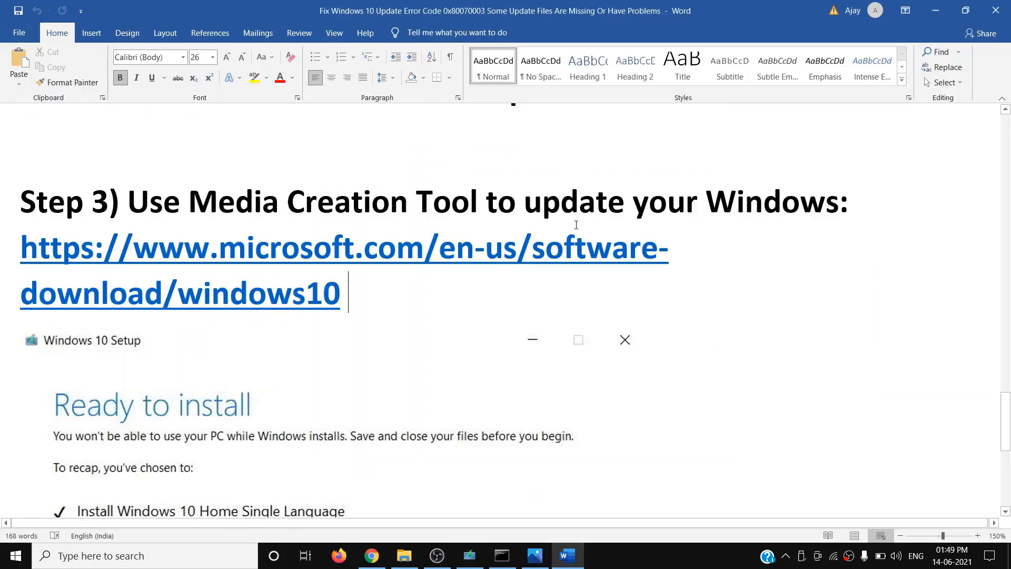
scroll(down, 3)
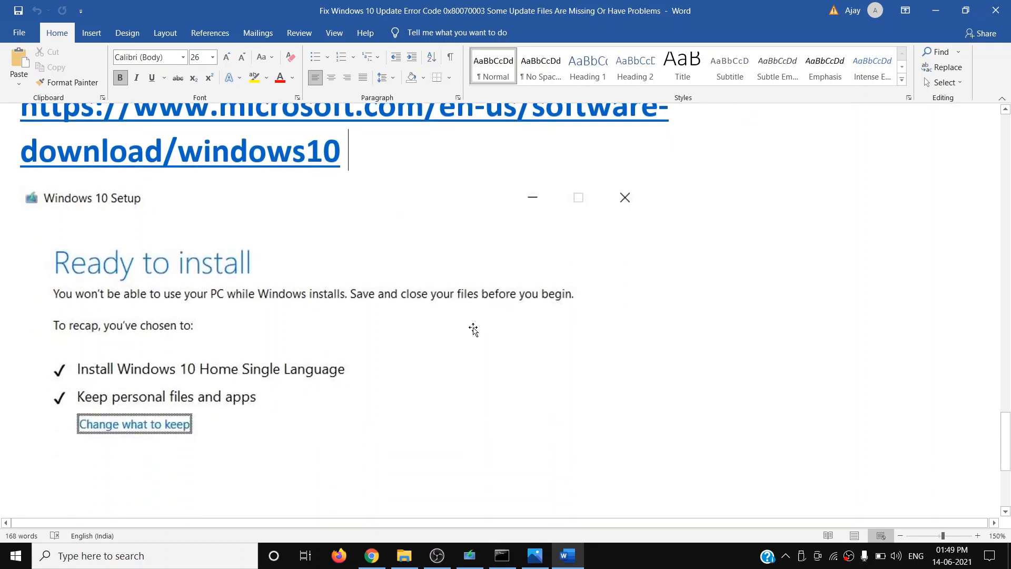
scroll(down, 3)
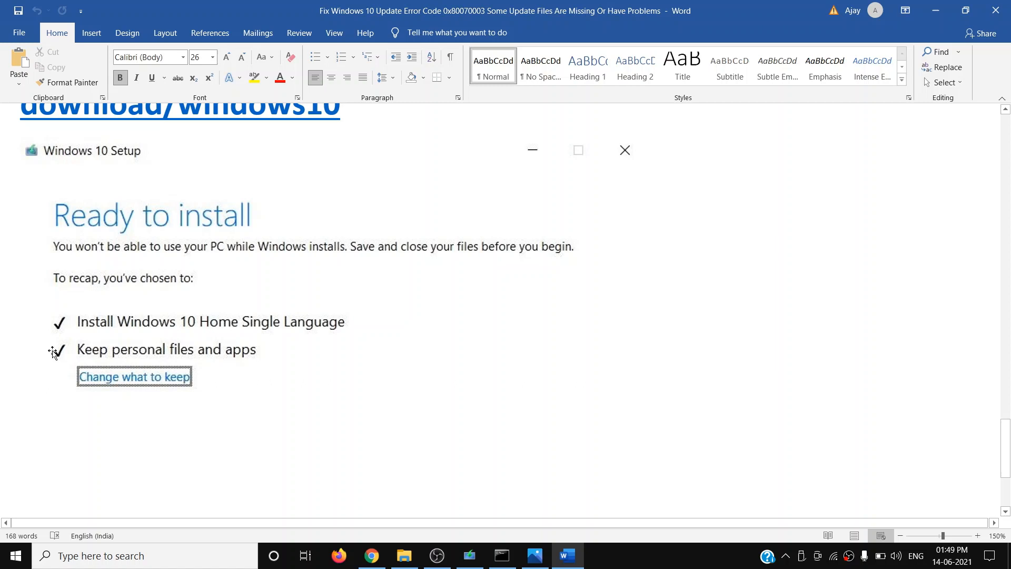
mouse_move(40, 362)
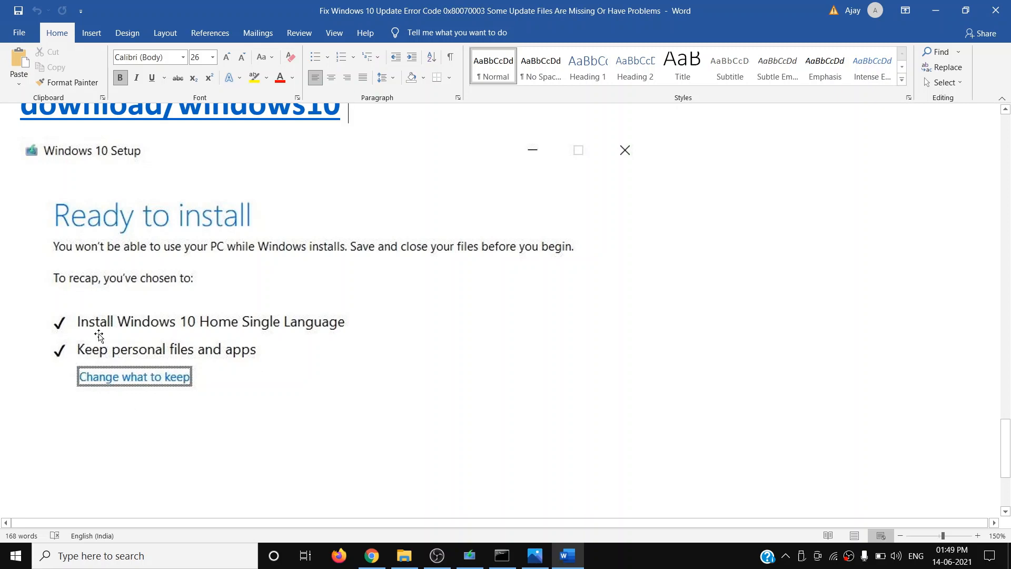
mouse_move(383, 357)
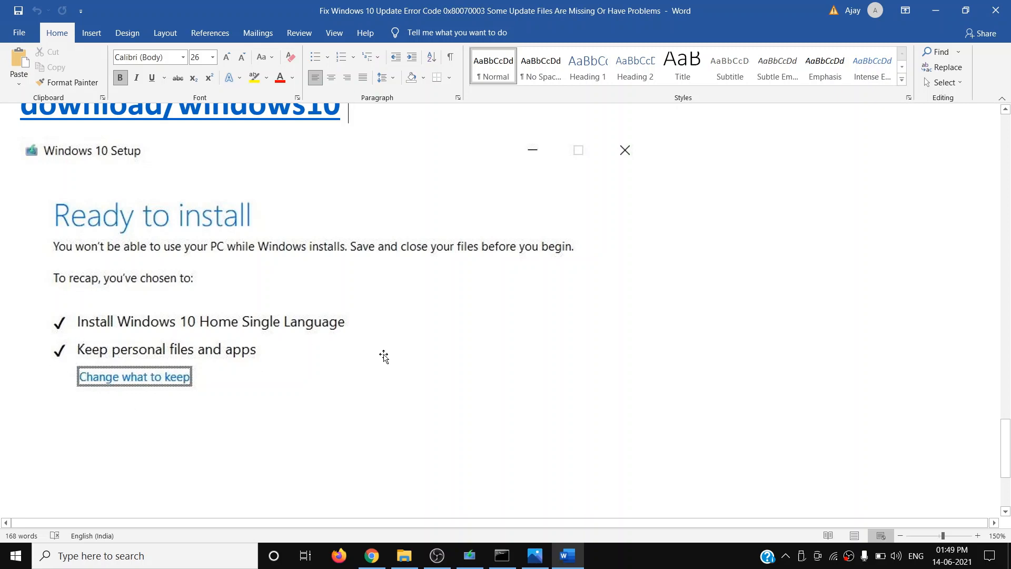